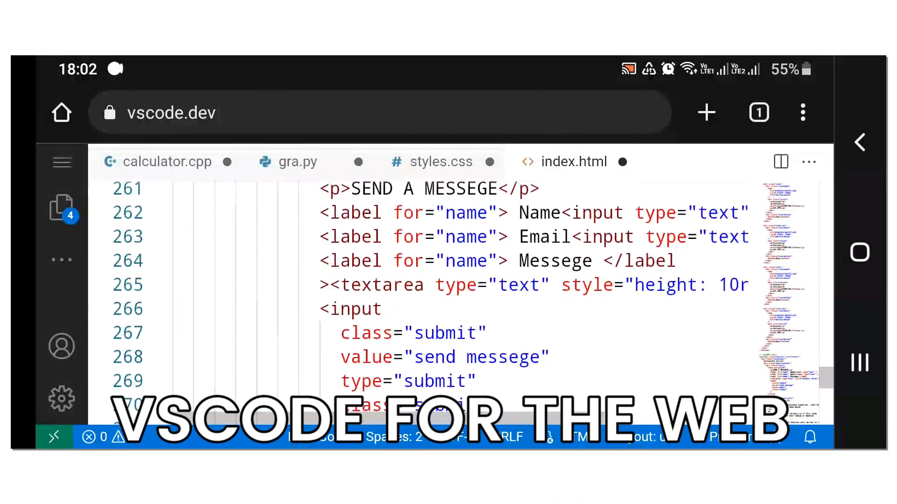
# Step: Read down the styles.css rules to the contact section around line 230
pyautogui.scroll(-3)
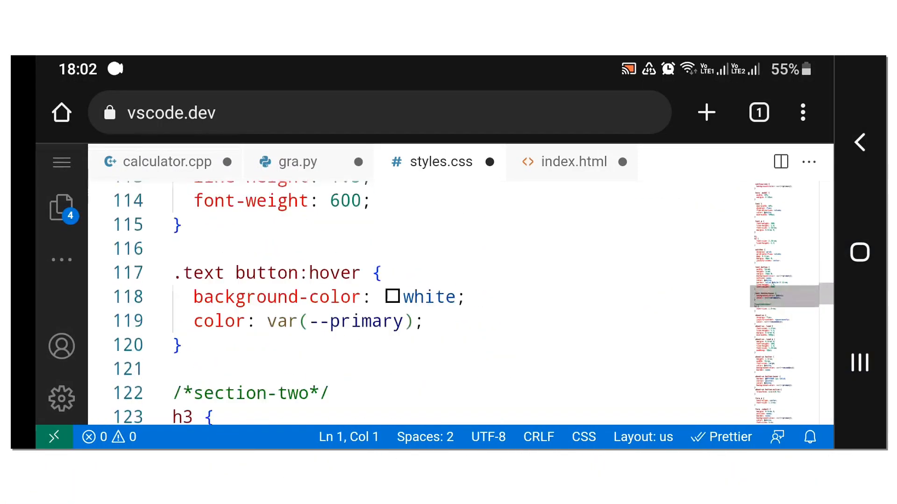
pyautogui.scroll(3)
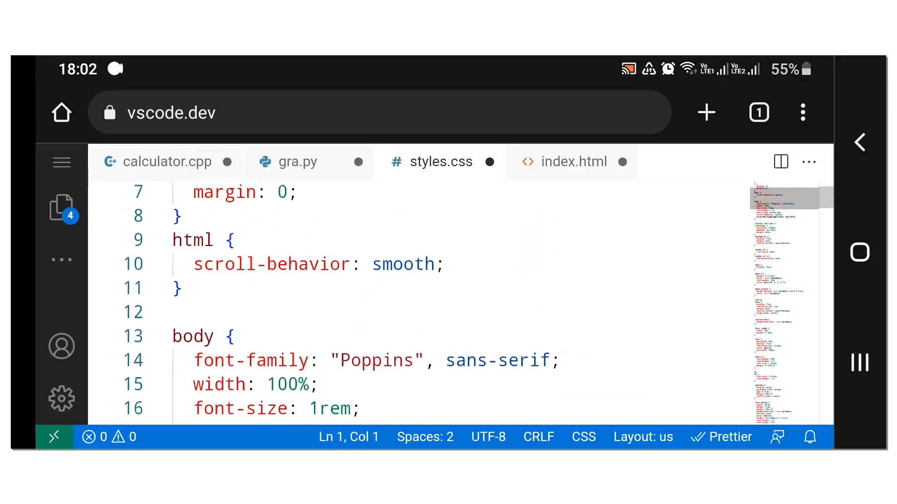
pyautogui.scroll(-3)
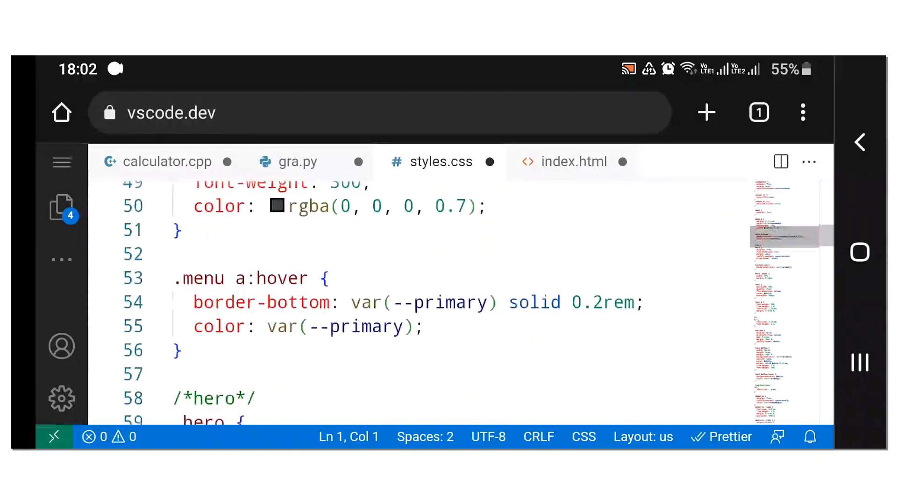
pyautogui.scroll(-3)
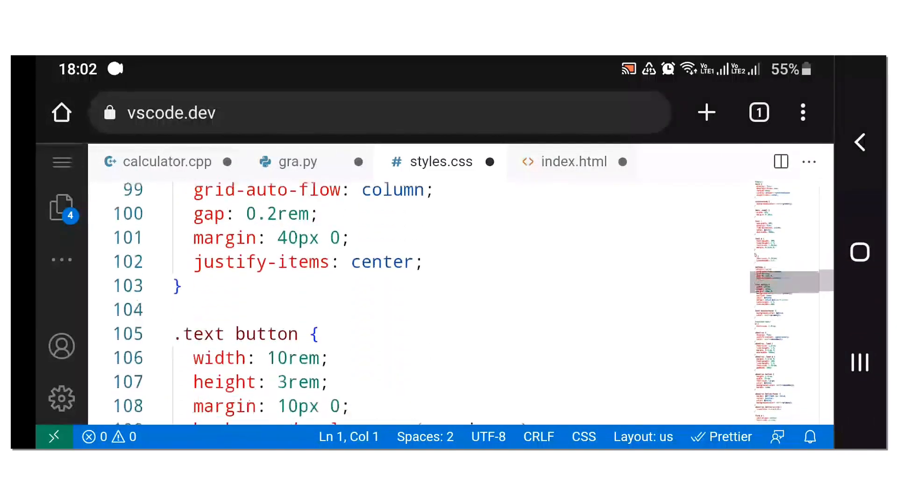
pyautogui.scroll(-3)
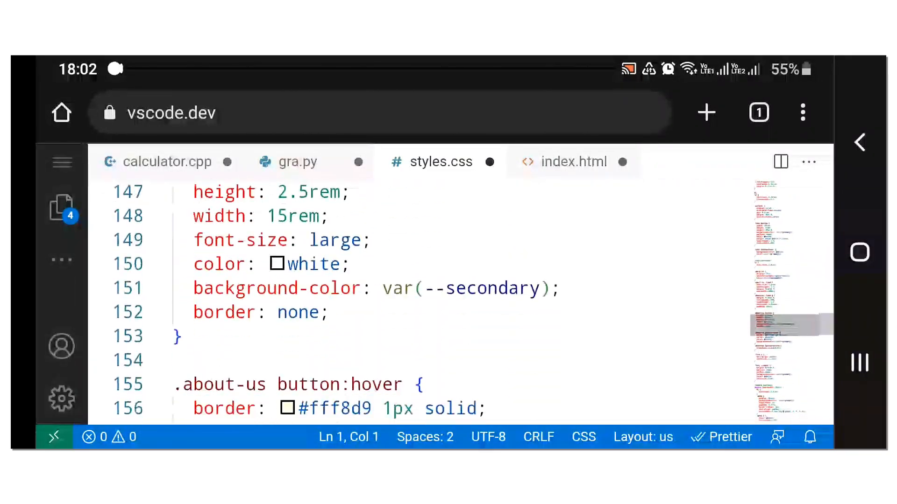
pyautogui.scroll(-3)
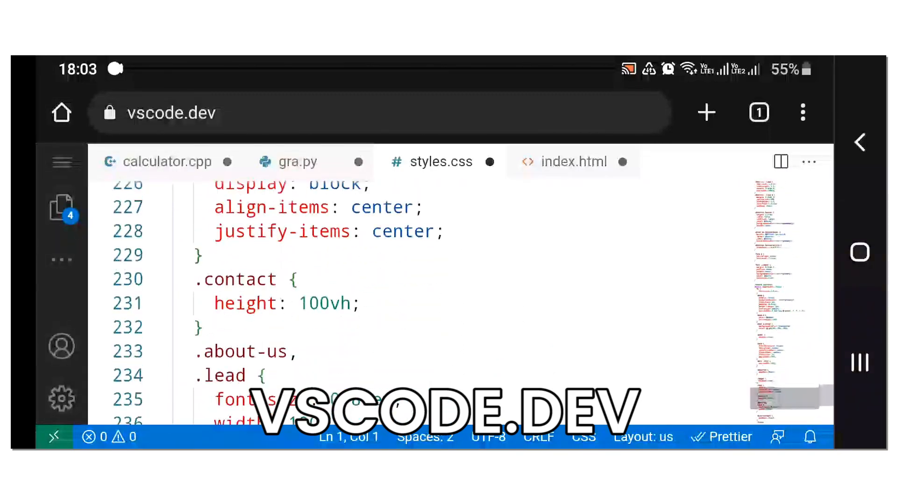
# Step: Switch to calculator.cpp and scroll to the closing return 0 of main
pyautogui.click(167, 161)
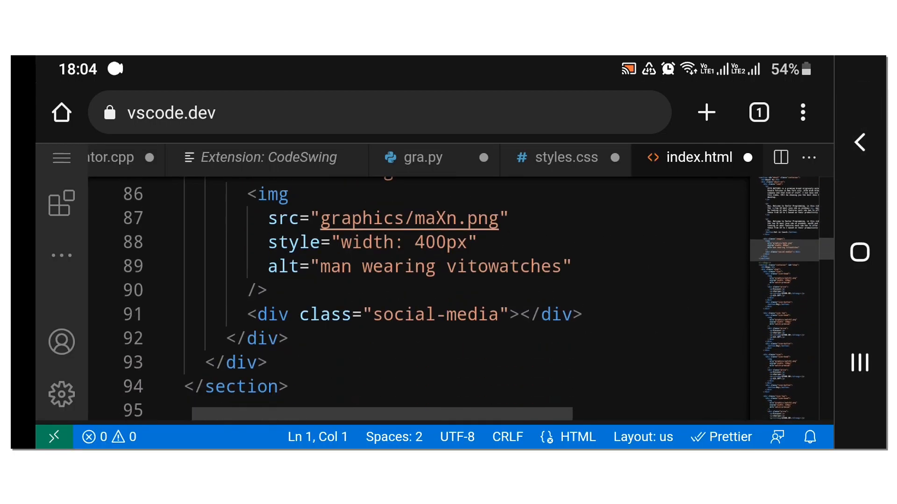
pyautogui.scroll(-3)
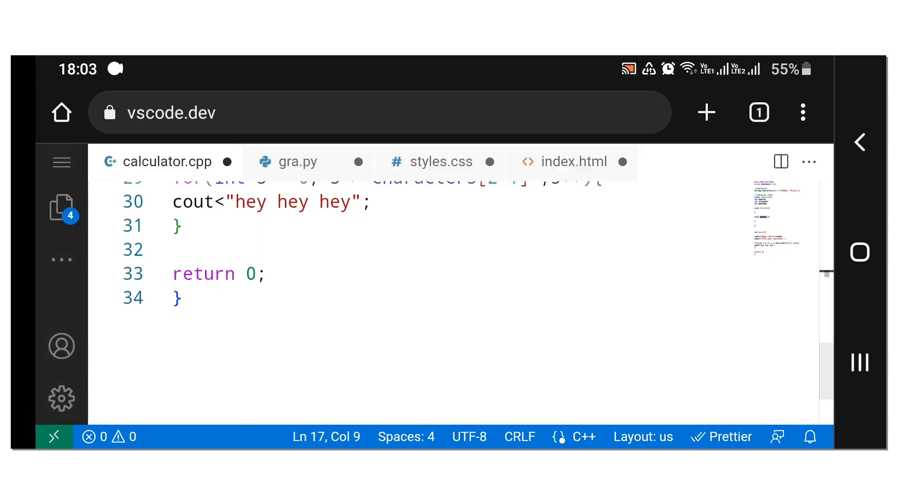
# Step: In Extensions, view Draw.io Integration and Prettier, scroll Recommended, and open CodeSwing's page
pyautogui.click(61, 207)
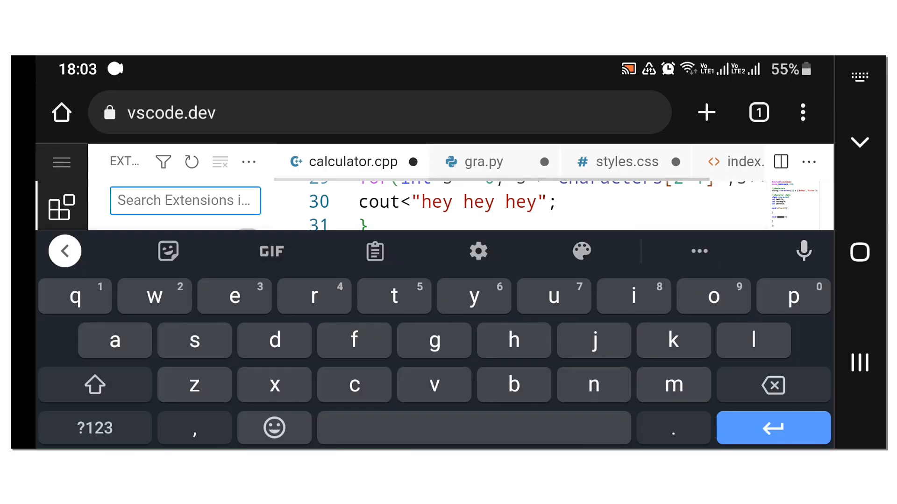
pyautogui.click(155, 296)
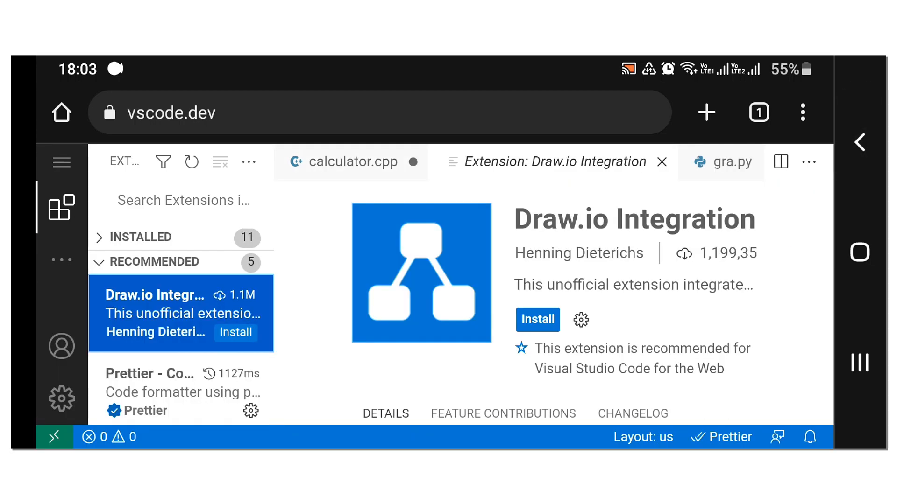
pyautogui.click(502, 413)
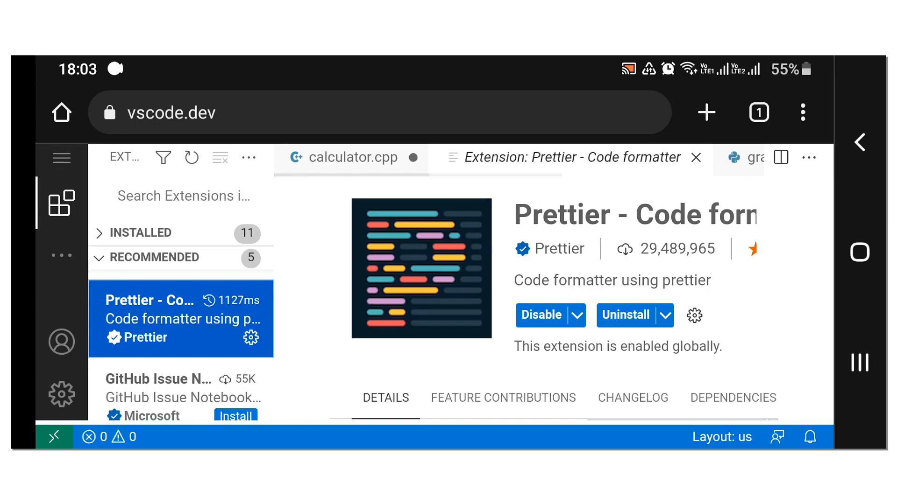
pyautogui.scroll(-3)
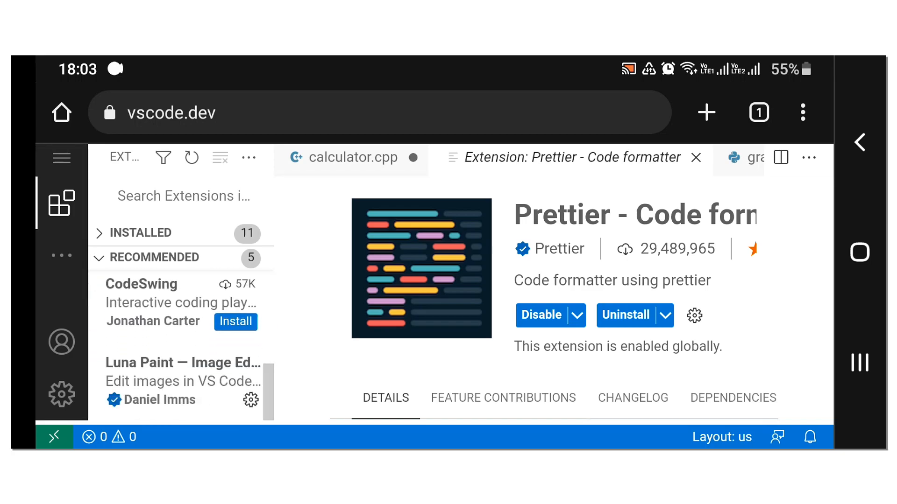
pyautogui.click(235, 321)
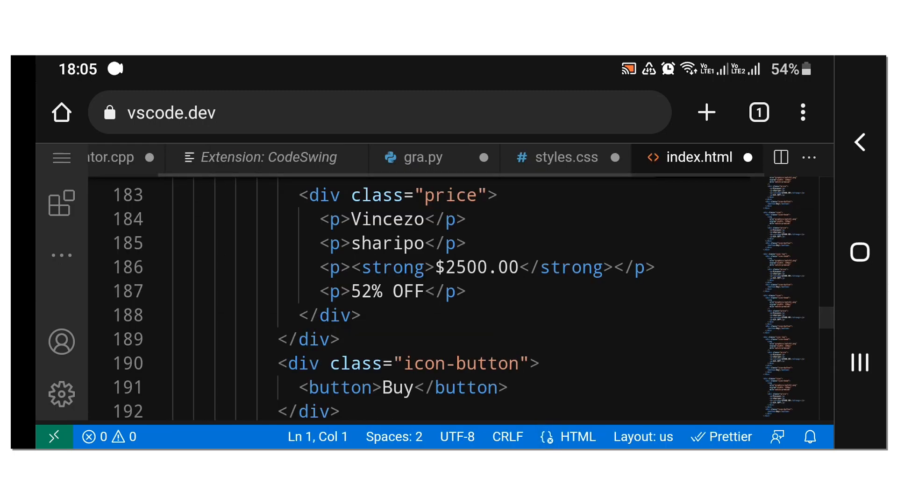
# Step: Scroll index.html to line 1, view the CodeSwing extension tab, then show calculator.cpp
pyautogui.scroll(3)
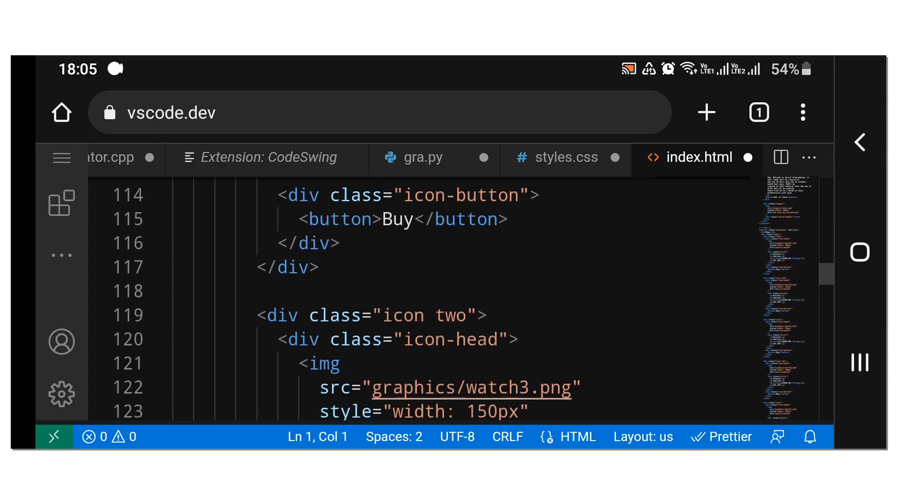
pyautogui.scroll(3)
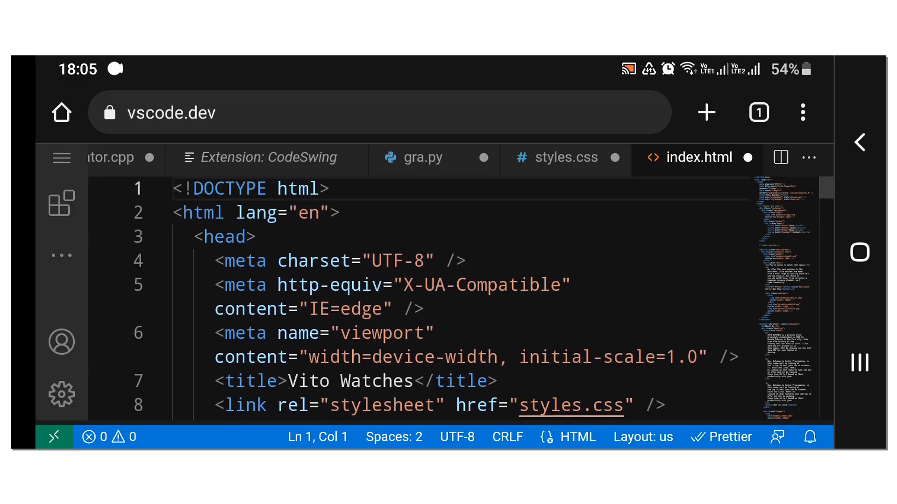
pyautogui.click(267, 158)
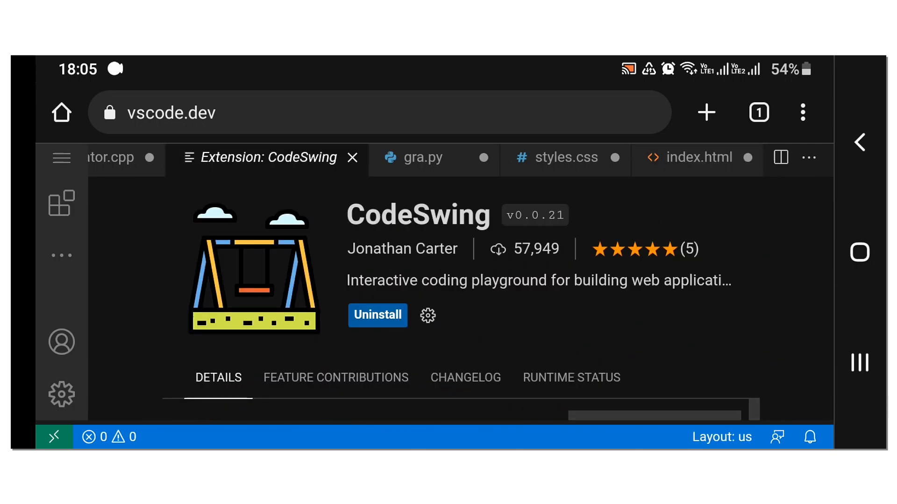
pyautogui.click(112, 157)
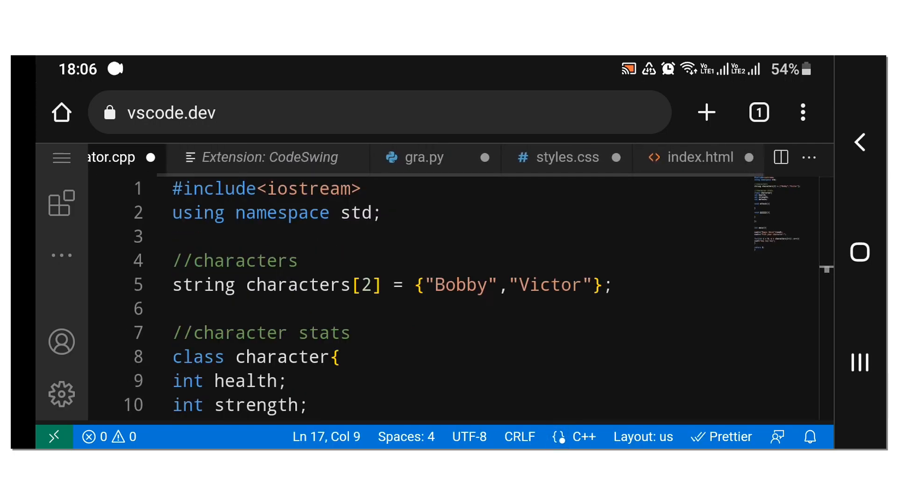
# Step: Read styles.css down to the mobile menu rules, then open Chrome's three-dot menu
pyautogui.click(567, 157)
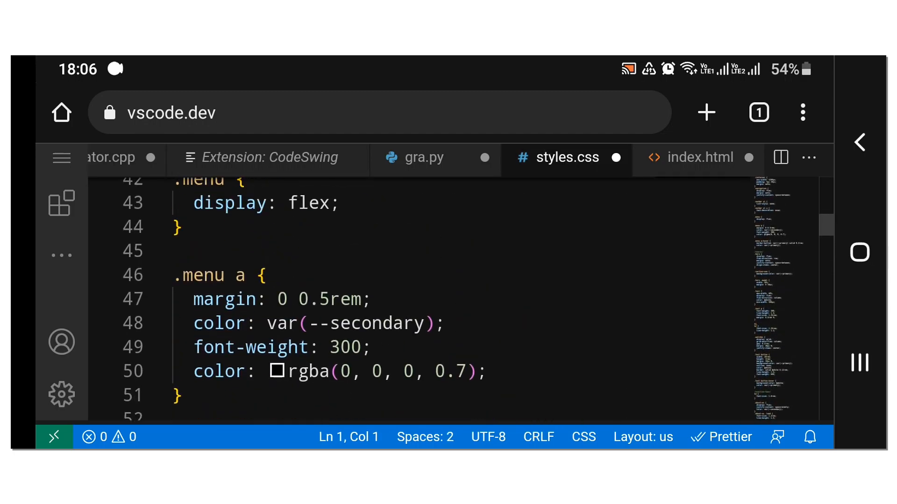
pyautogui.scroll(-3)
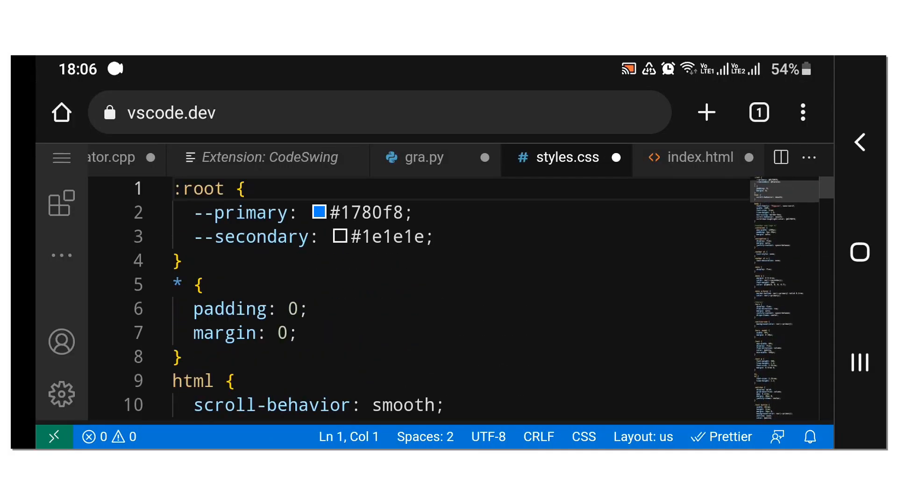
pyautogui.scroll(-3)
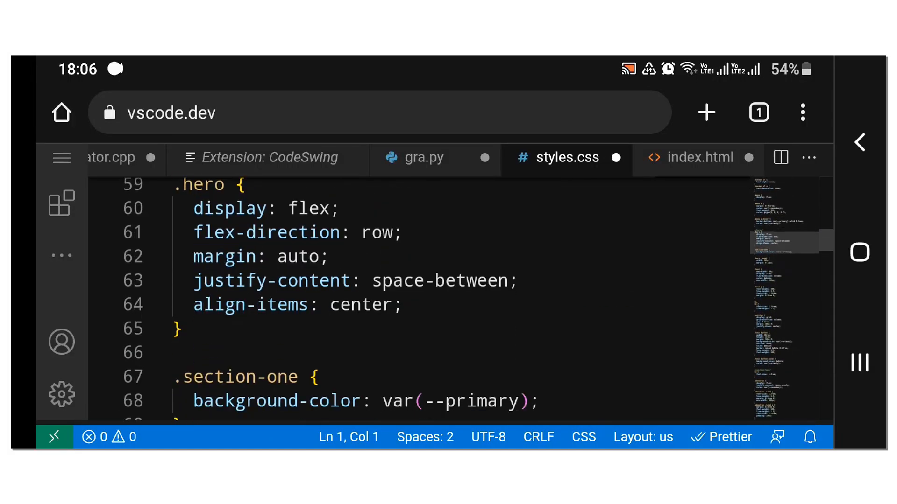
pyautogui.scroll(-3)
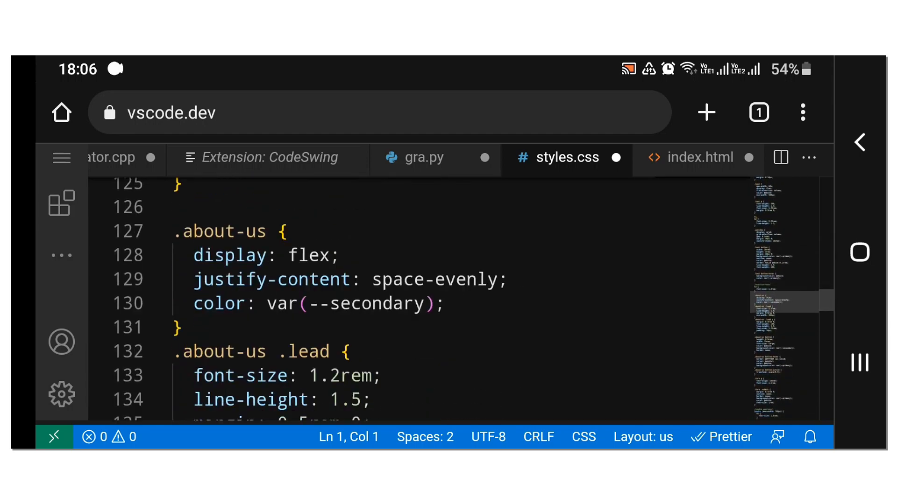
pyautogui.scroll(-3)
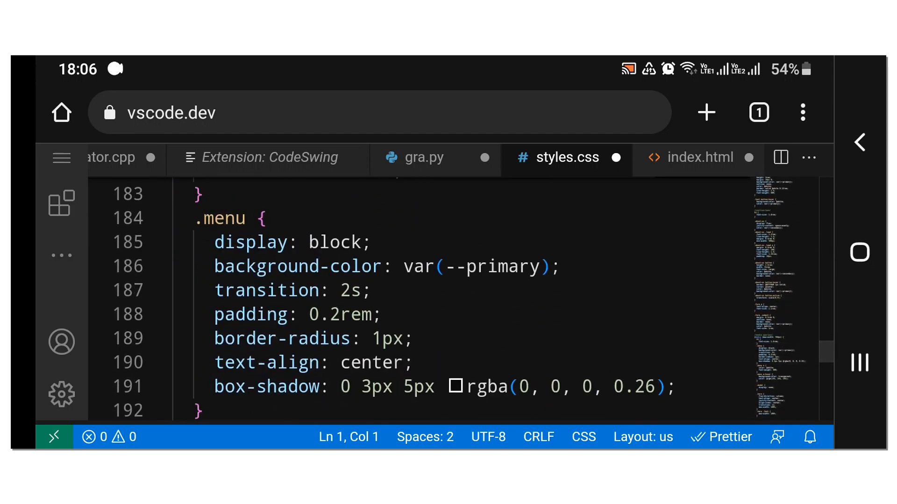
pyautogui.click(802, 112)
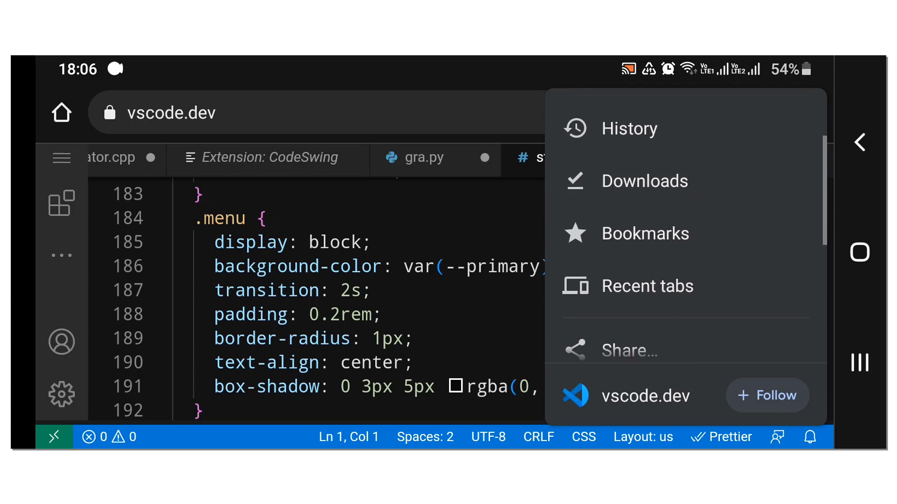